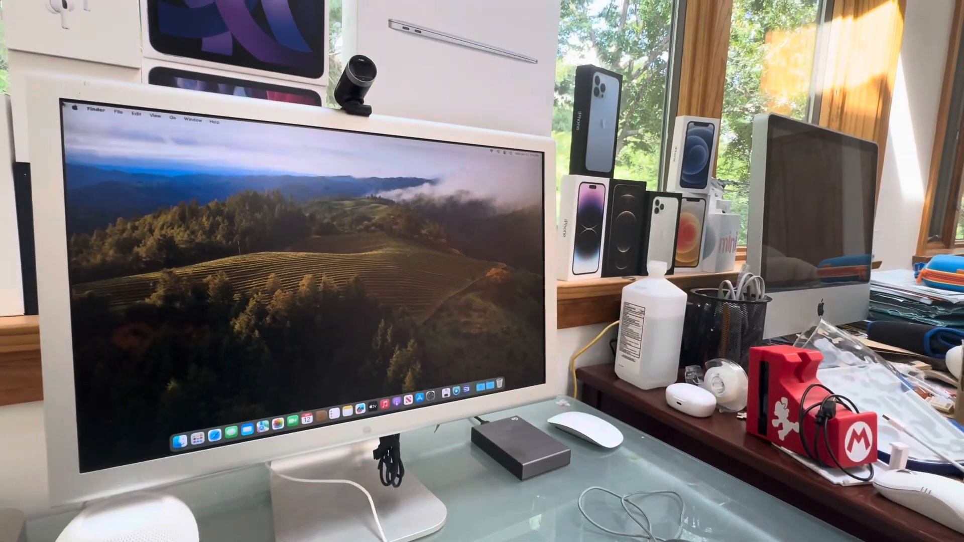
Step: Open About This Mac, then More Info, and scroll the About pane to memory, processor and graphics
click(79, 110)
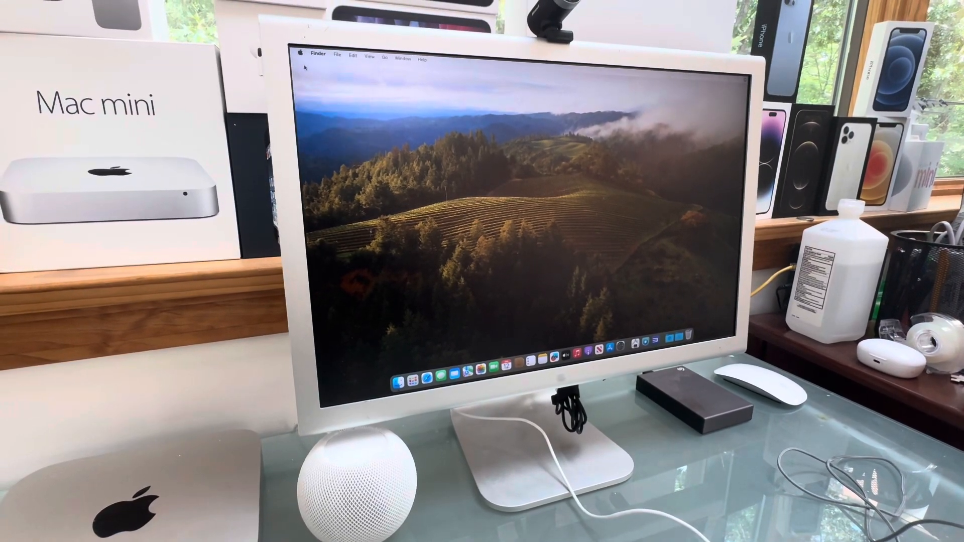
click(299, 55)
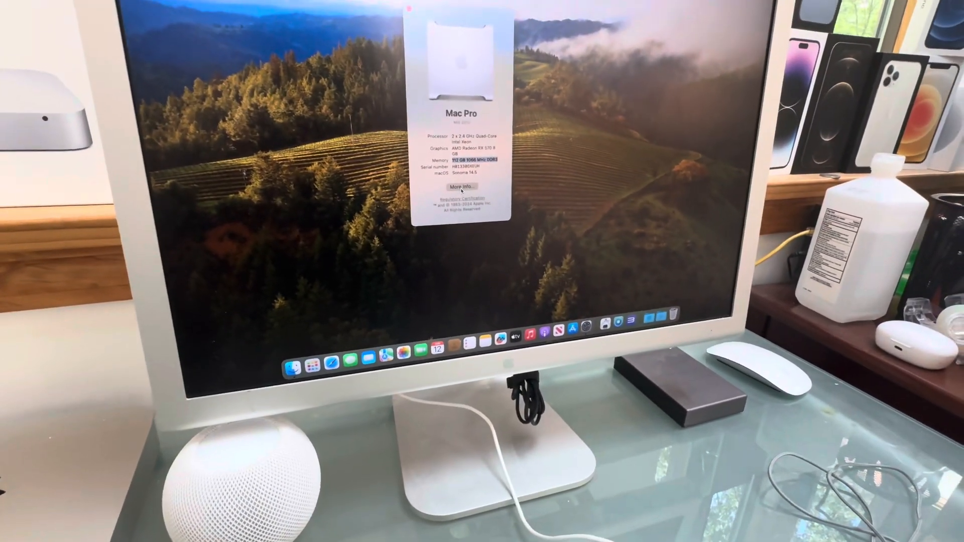
click(460, 187)
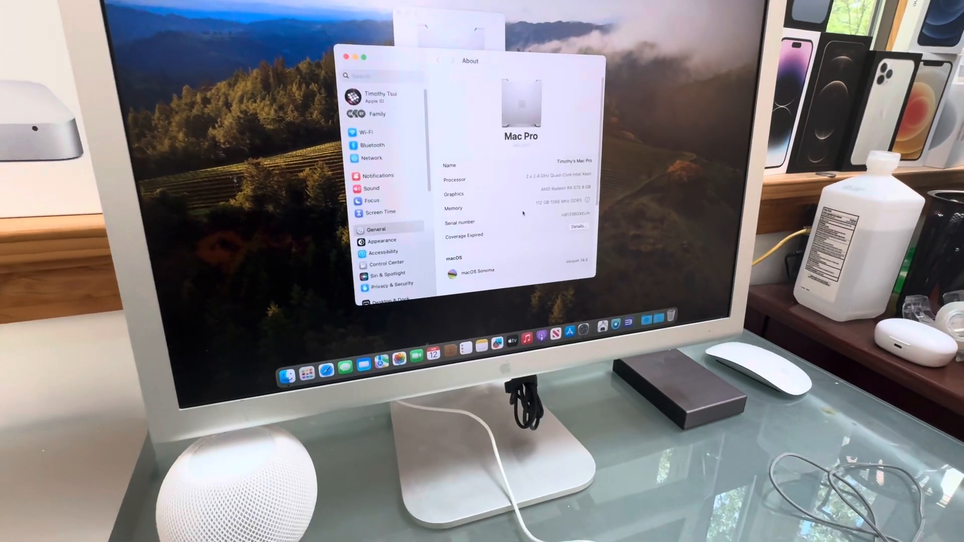
scroll(down, 3)
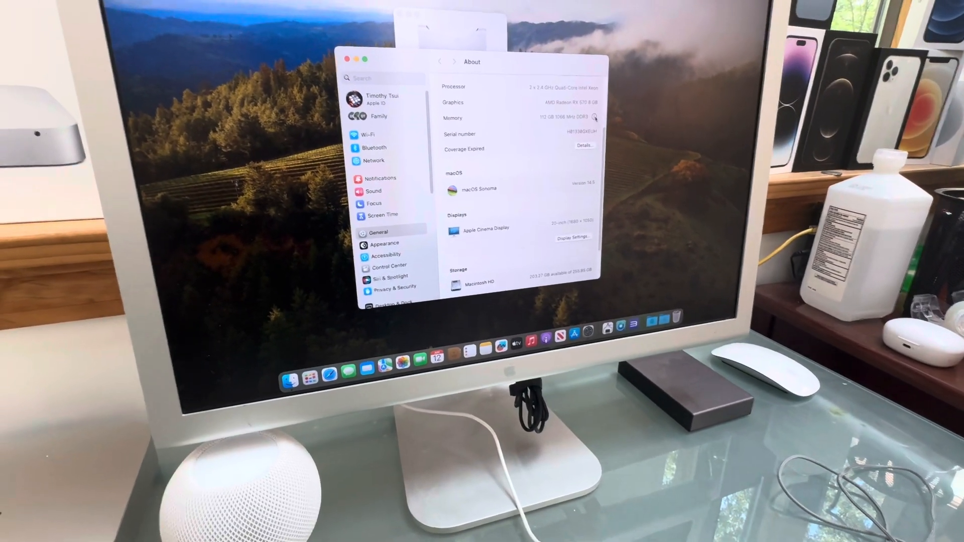
click(594, 118)
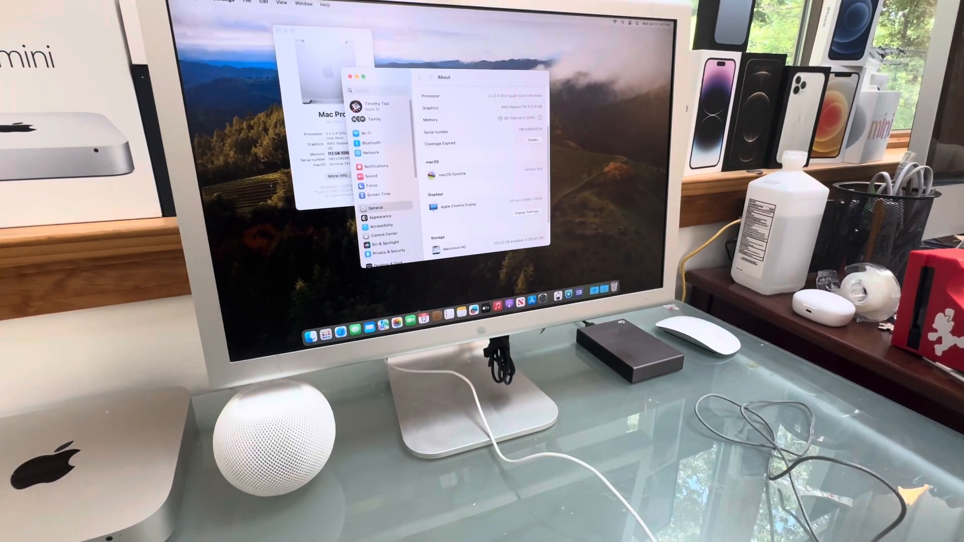
Step: Restart the Mac, then reopen About This Mac to check the reported memory
click(183, 6)
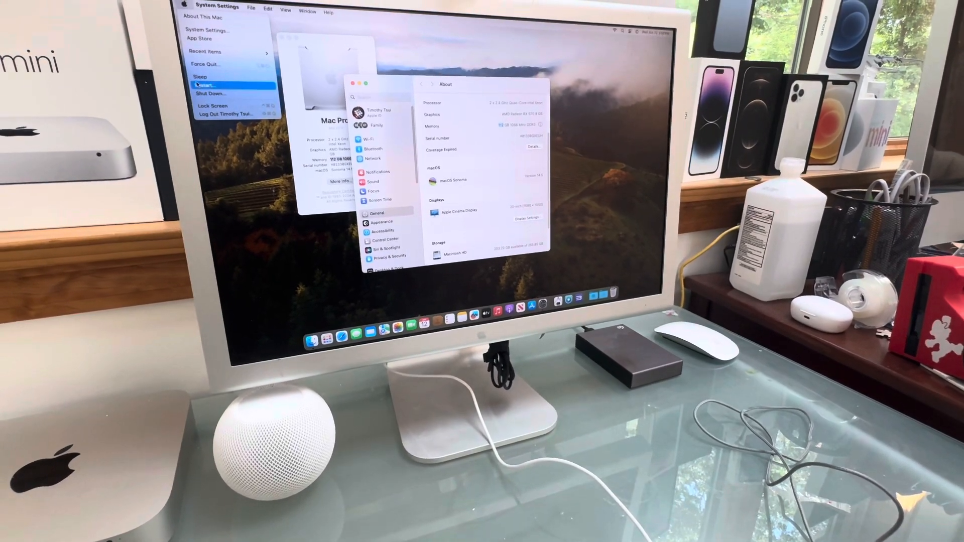
click(207, 84)
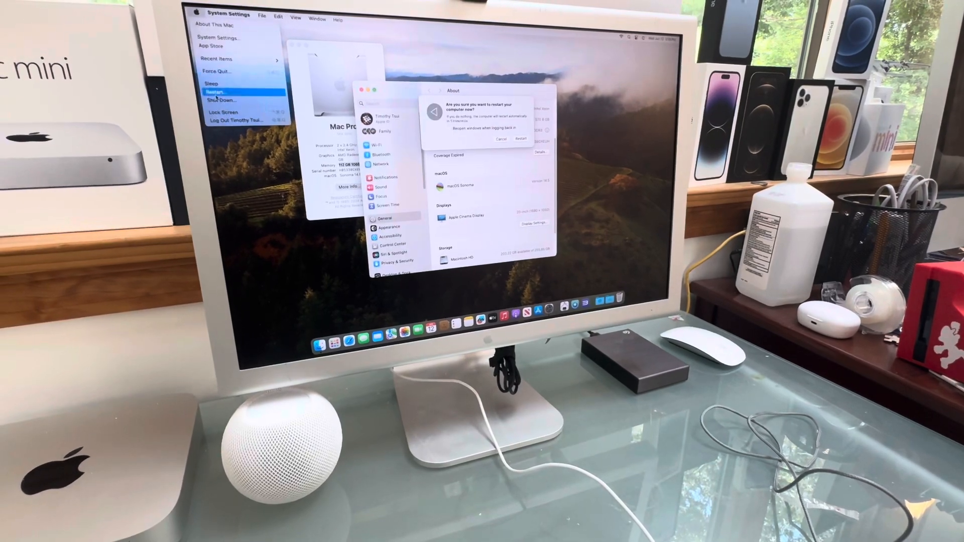
click(520, 139)
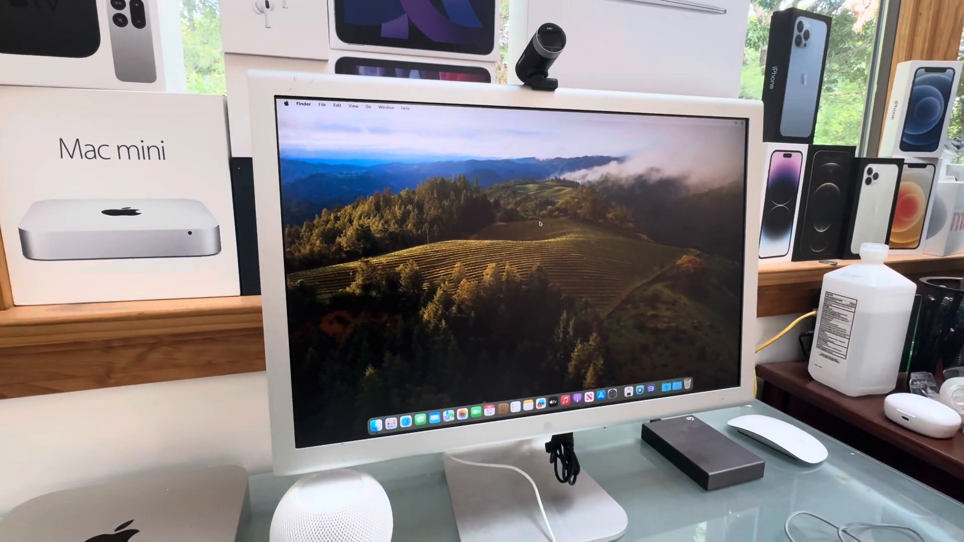
click(286, 103)
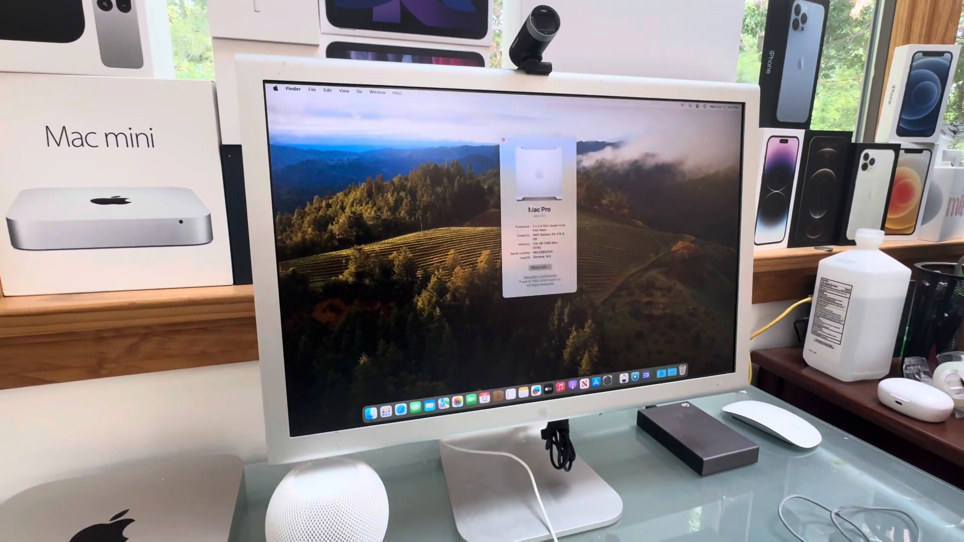